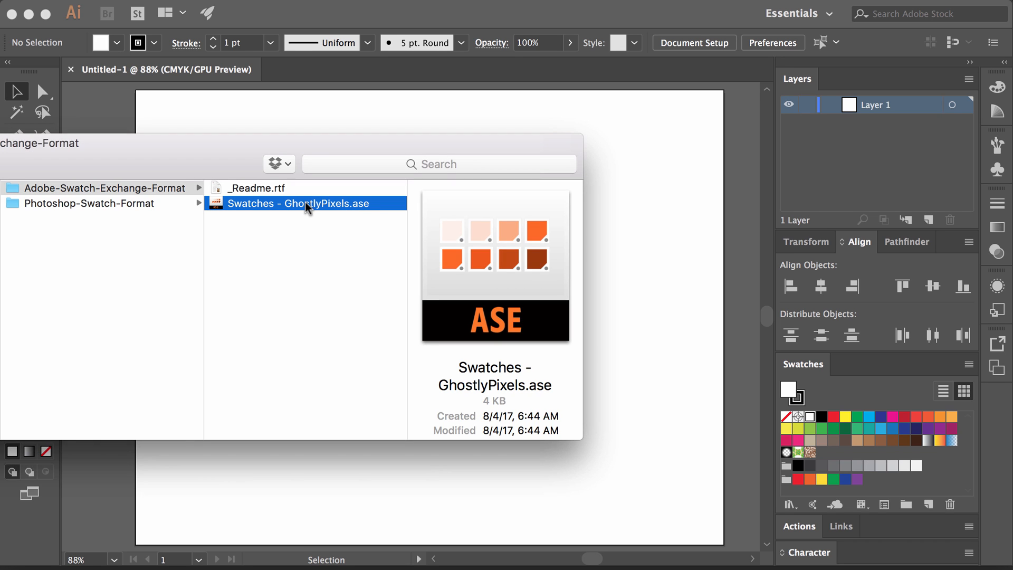
# Send Swatches - GhostlyPixels.ase from Finder to Illustrator and dismiss the unknown-format error
pyautogui.doubleClick(299, 203)
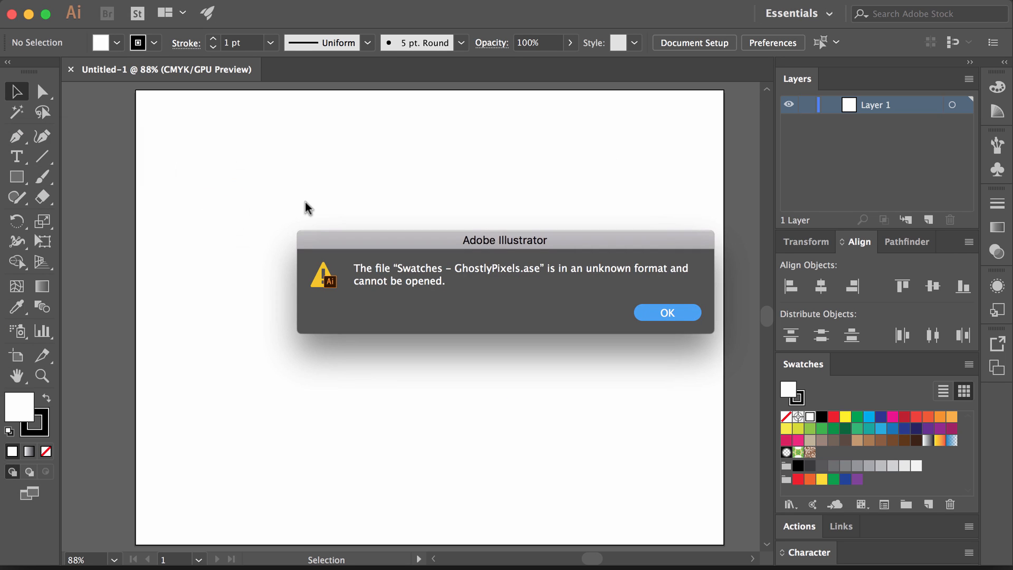
pyautogui.moveTo(578, 343)
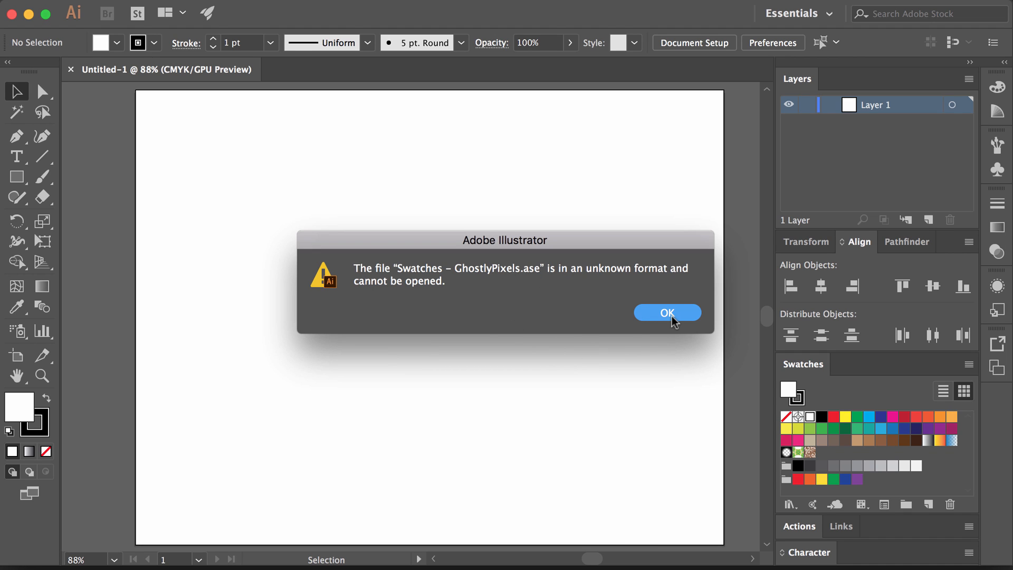
pyautogui.click(667, 312)
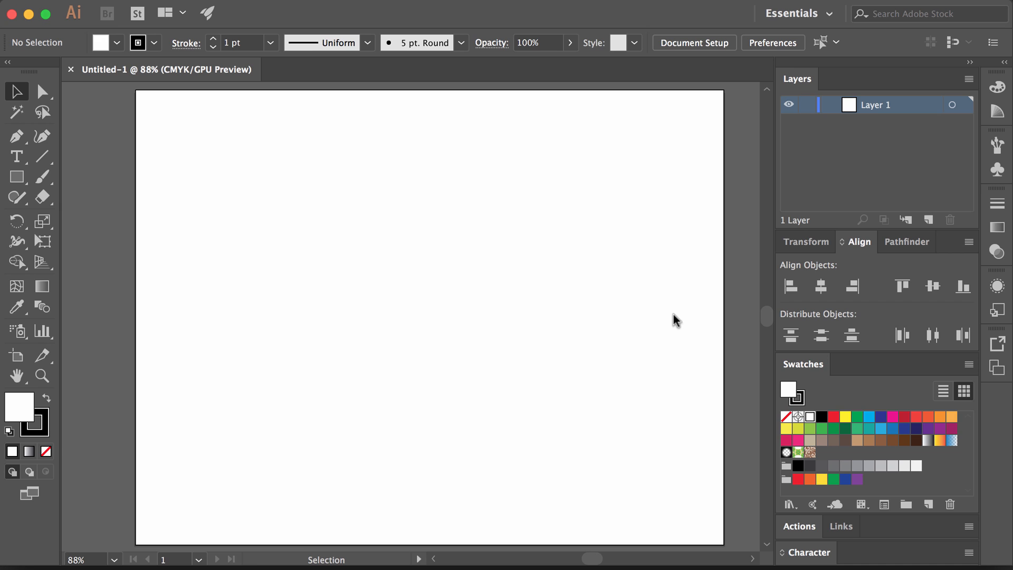
pyautogui.moveTo(837, 369)
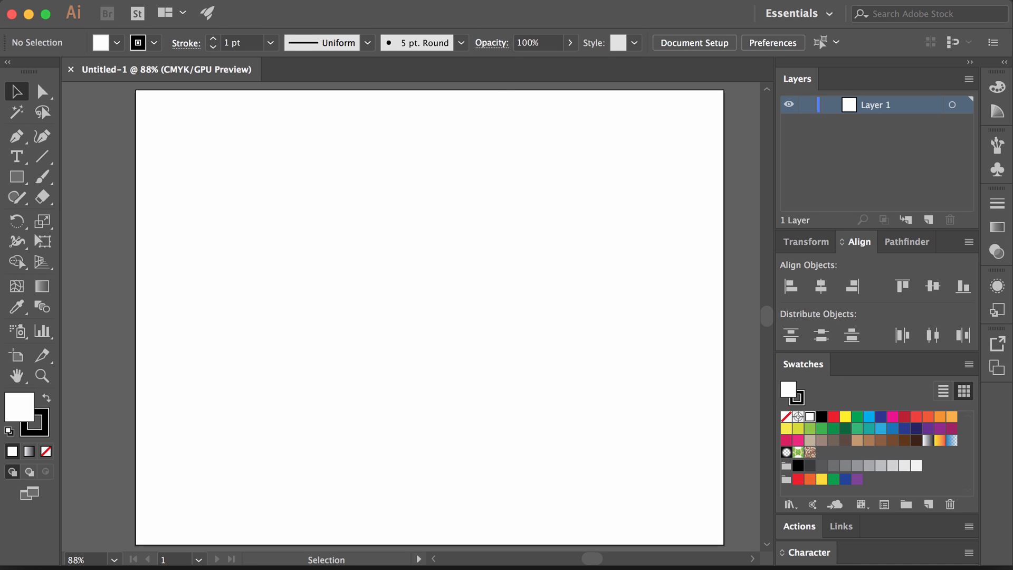
pyautogui.click(258, 4)
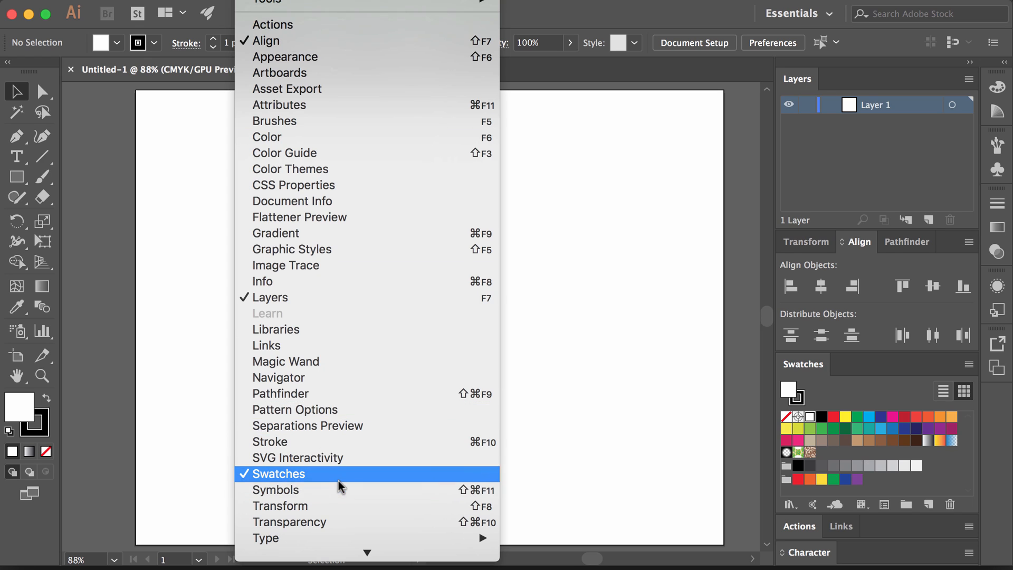
pyautogui.click(280, 474)
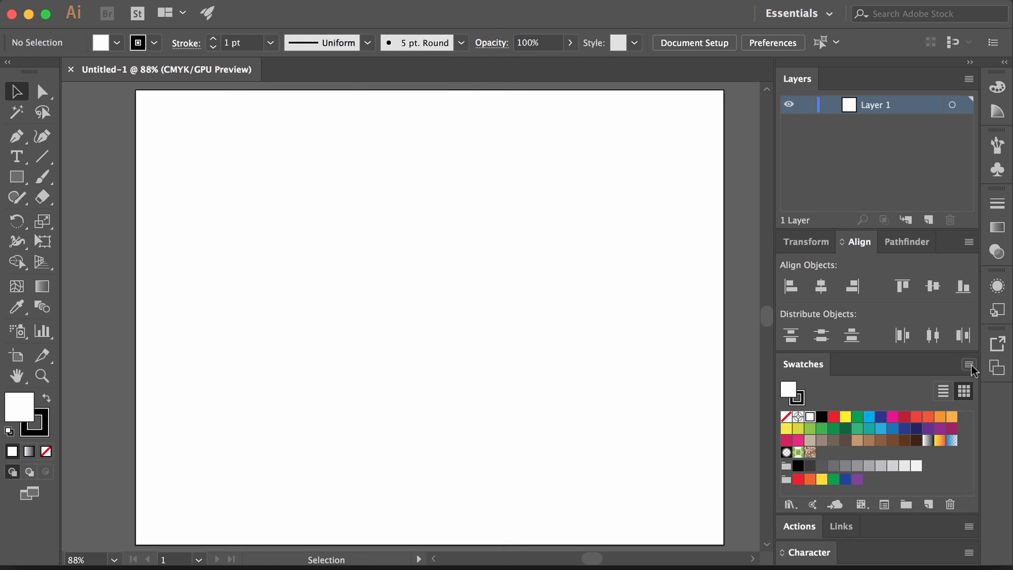
# From the Swatches panel menu, choose Open Swatch Library > Other Library
pyautogui.click(969, 366)
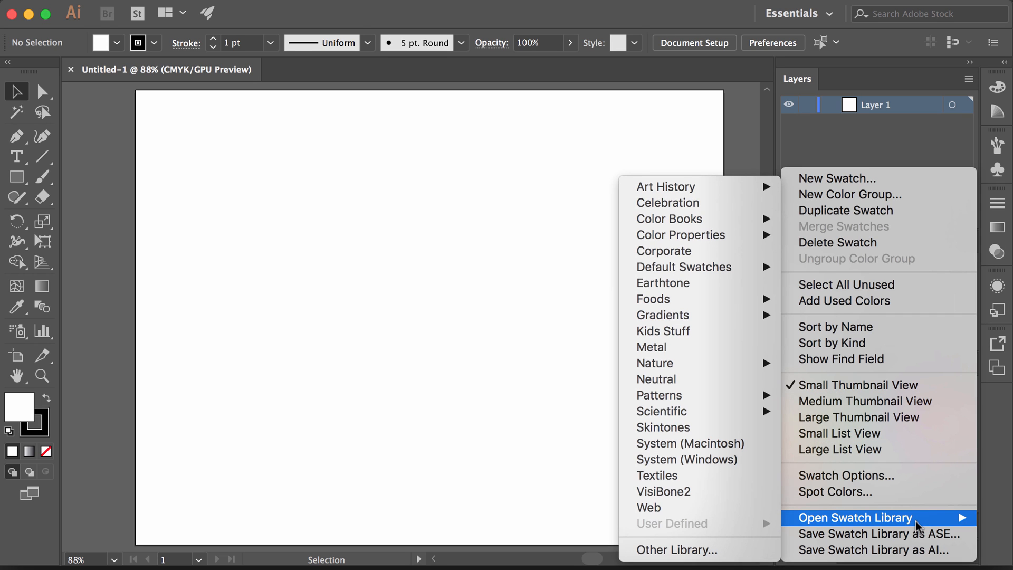
pyautogui.moveTo(675, 550)
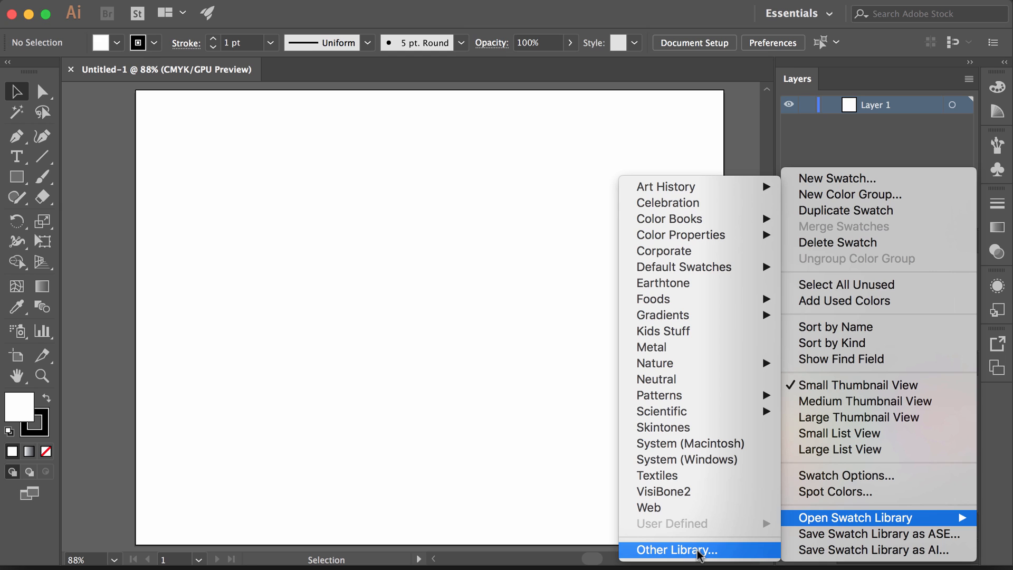
pyautogui.click(676, 550)
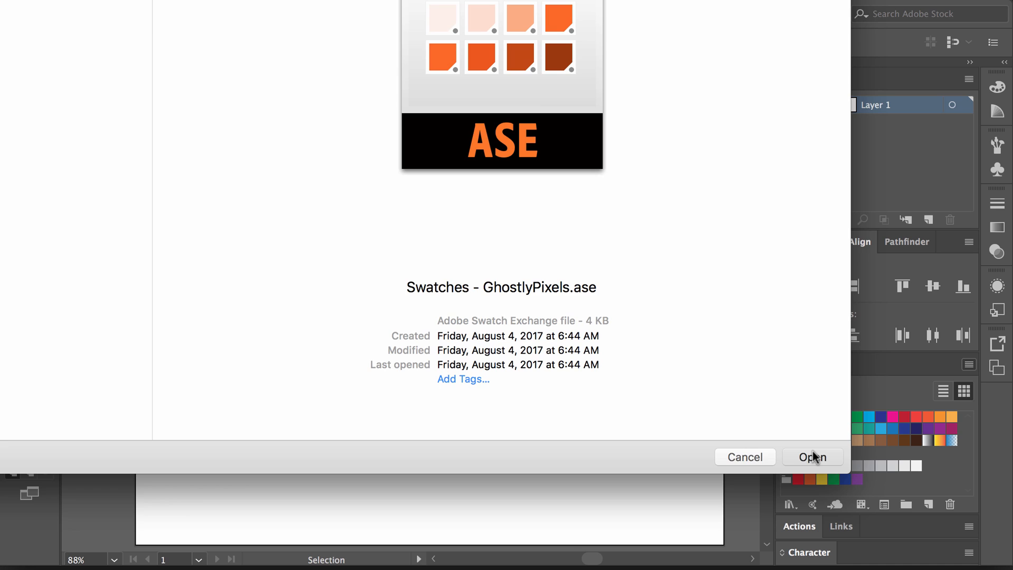
# Load Swatches - GhostlyPixels.ase as a floating swatch library panel
pyautogui.click(812, 457)
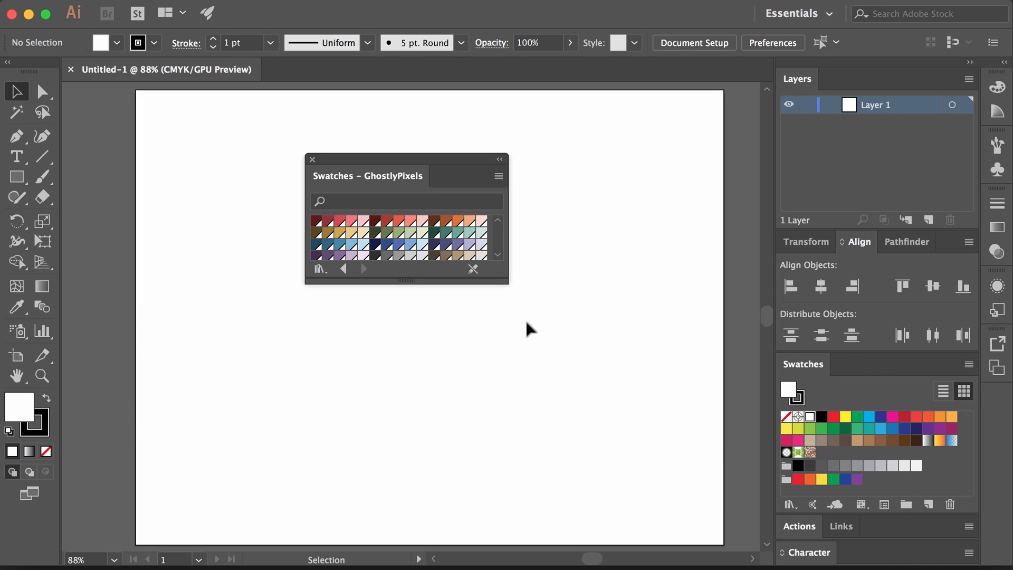
# Enlarge the floating GhostlyPixels swatches panel to show all its colours
pyautogui.moveTo(508, 283); pyautogui.dragTo(551, 463)
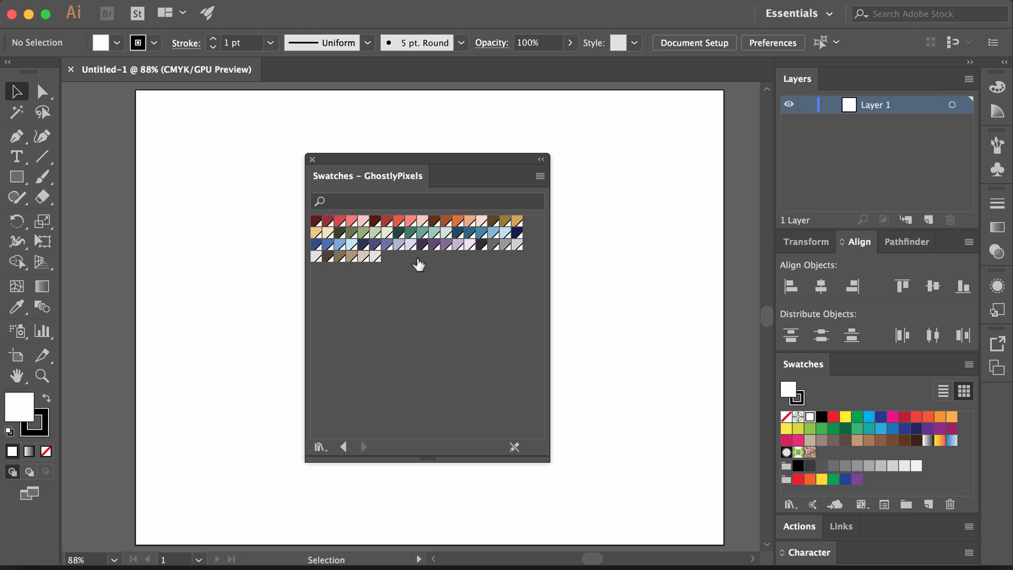
pyautogui.moveTo(446, 266)
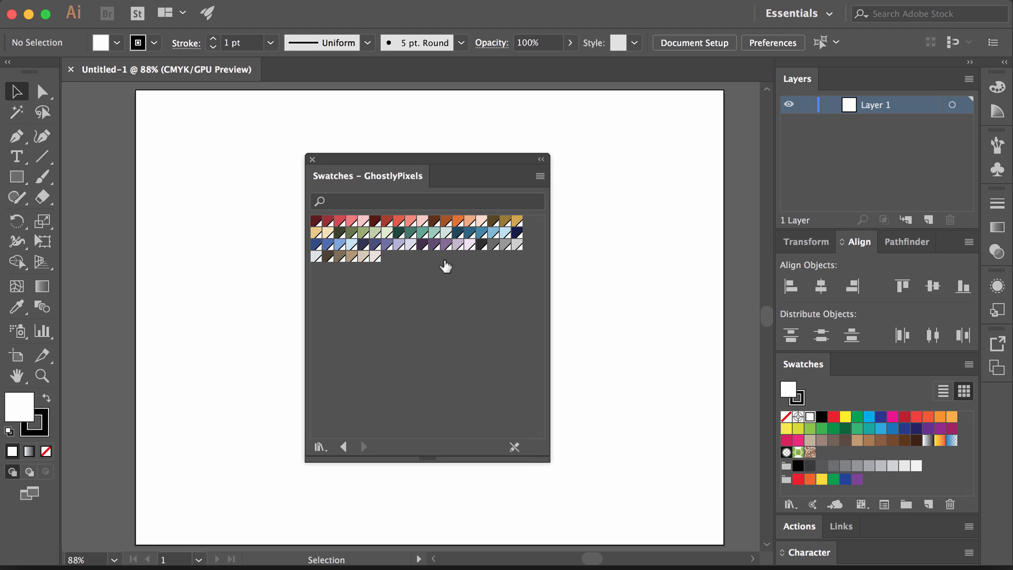
pyautogui.moveTo(457, 374)
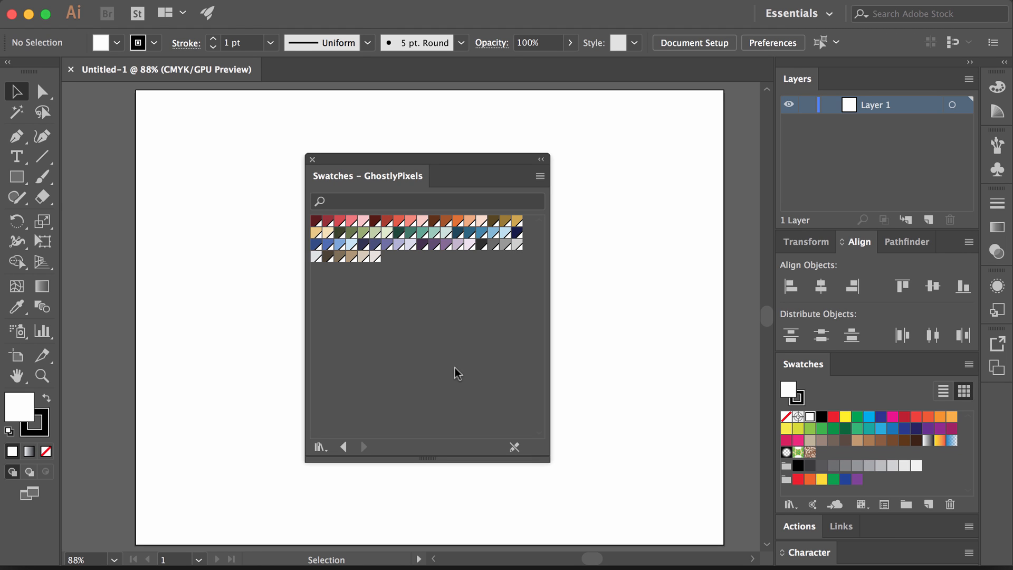